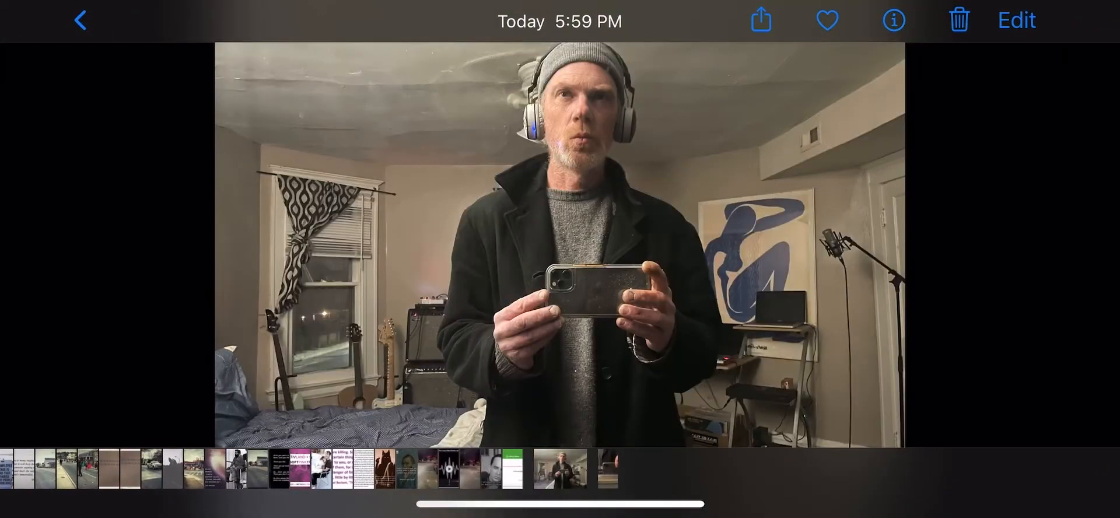
# Step: Show today's mirror selfie full-screen with the toolbar and thumbnail strip hidden
pyautogui.click(561, 250)
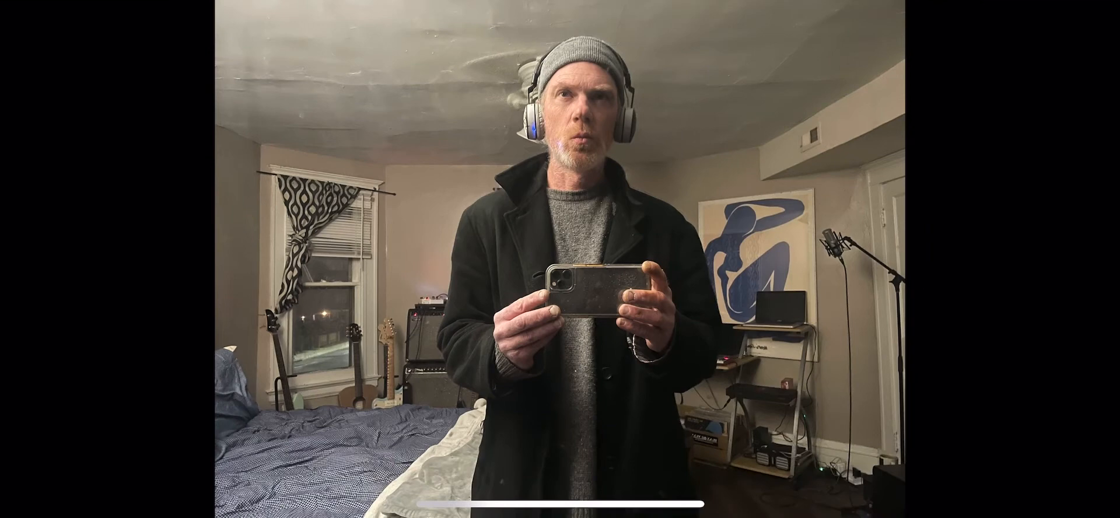